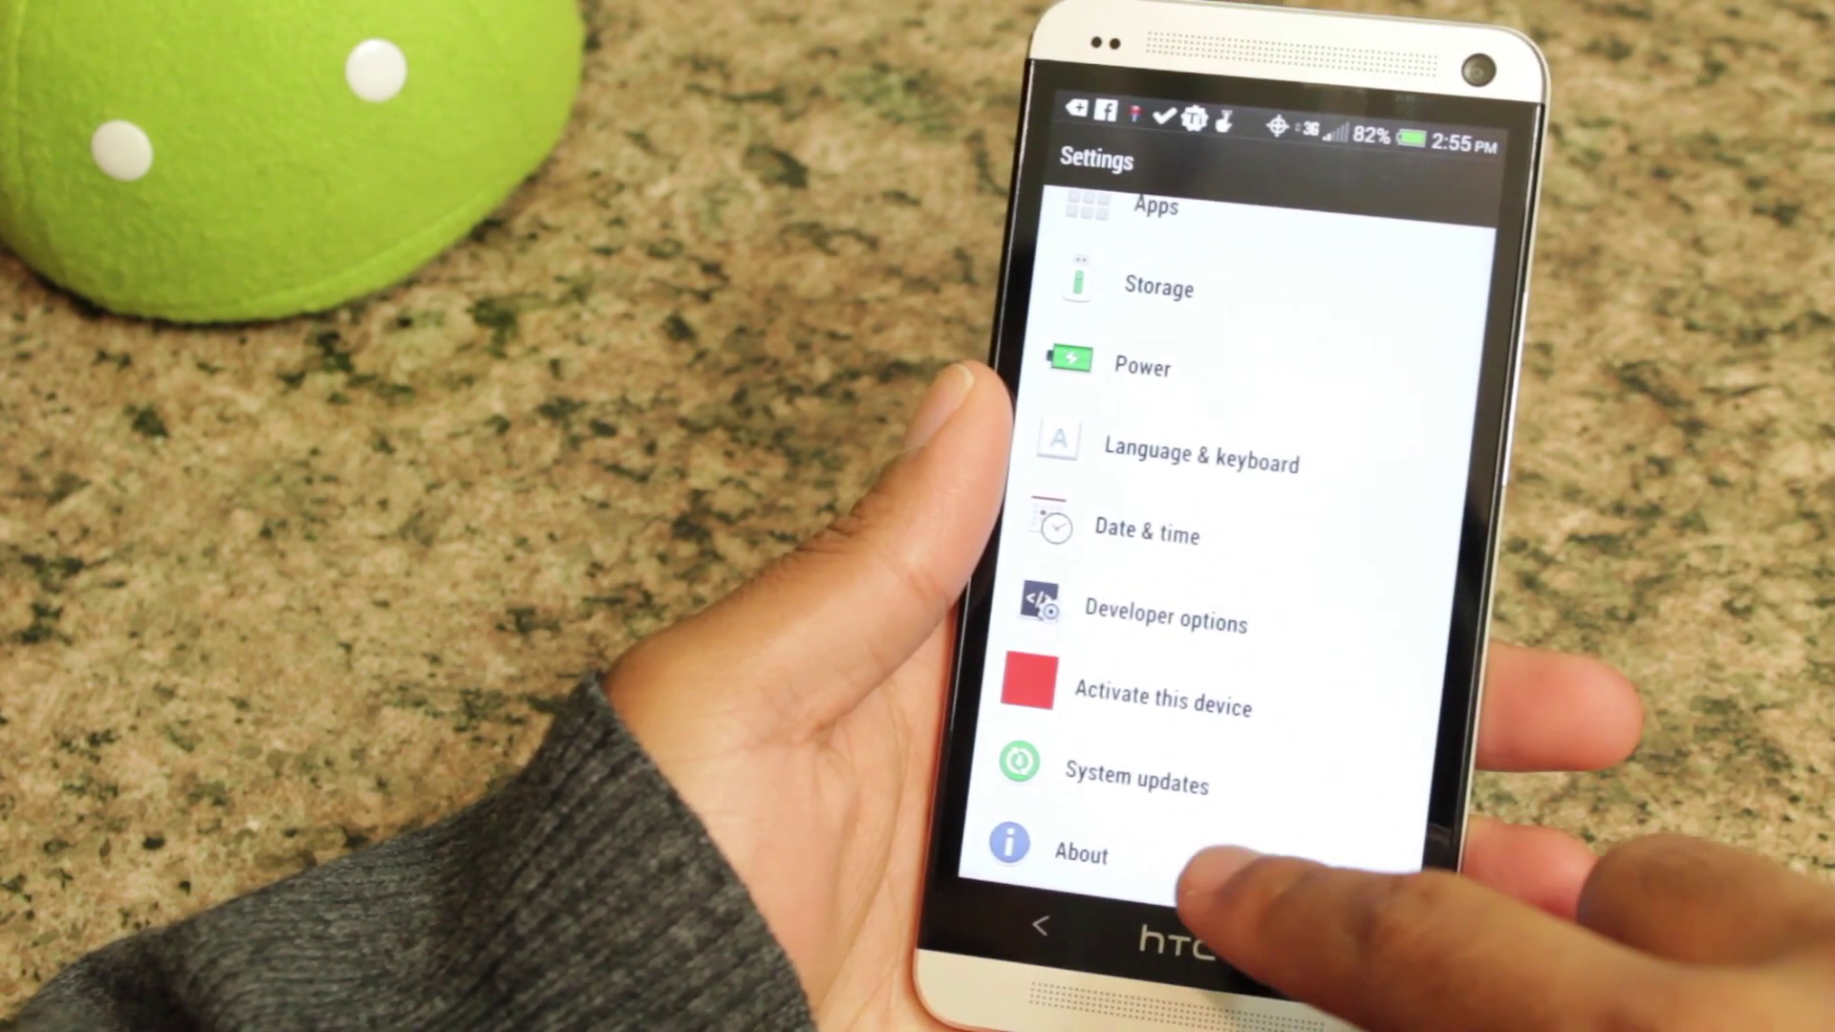
- Unlock Developer options via the build number and reach the window animation scale setting
click(1081, 853)
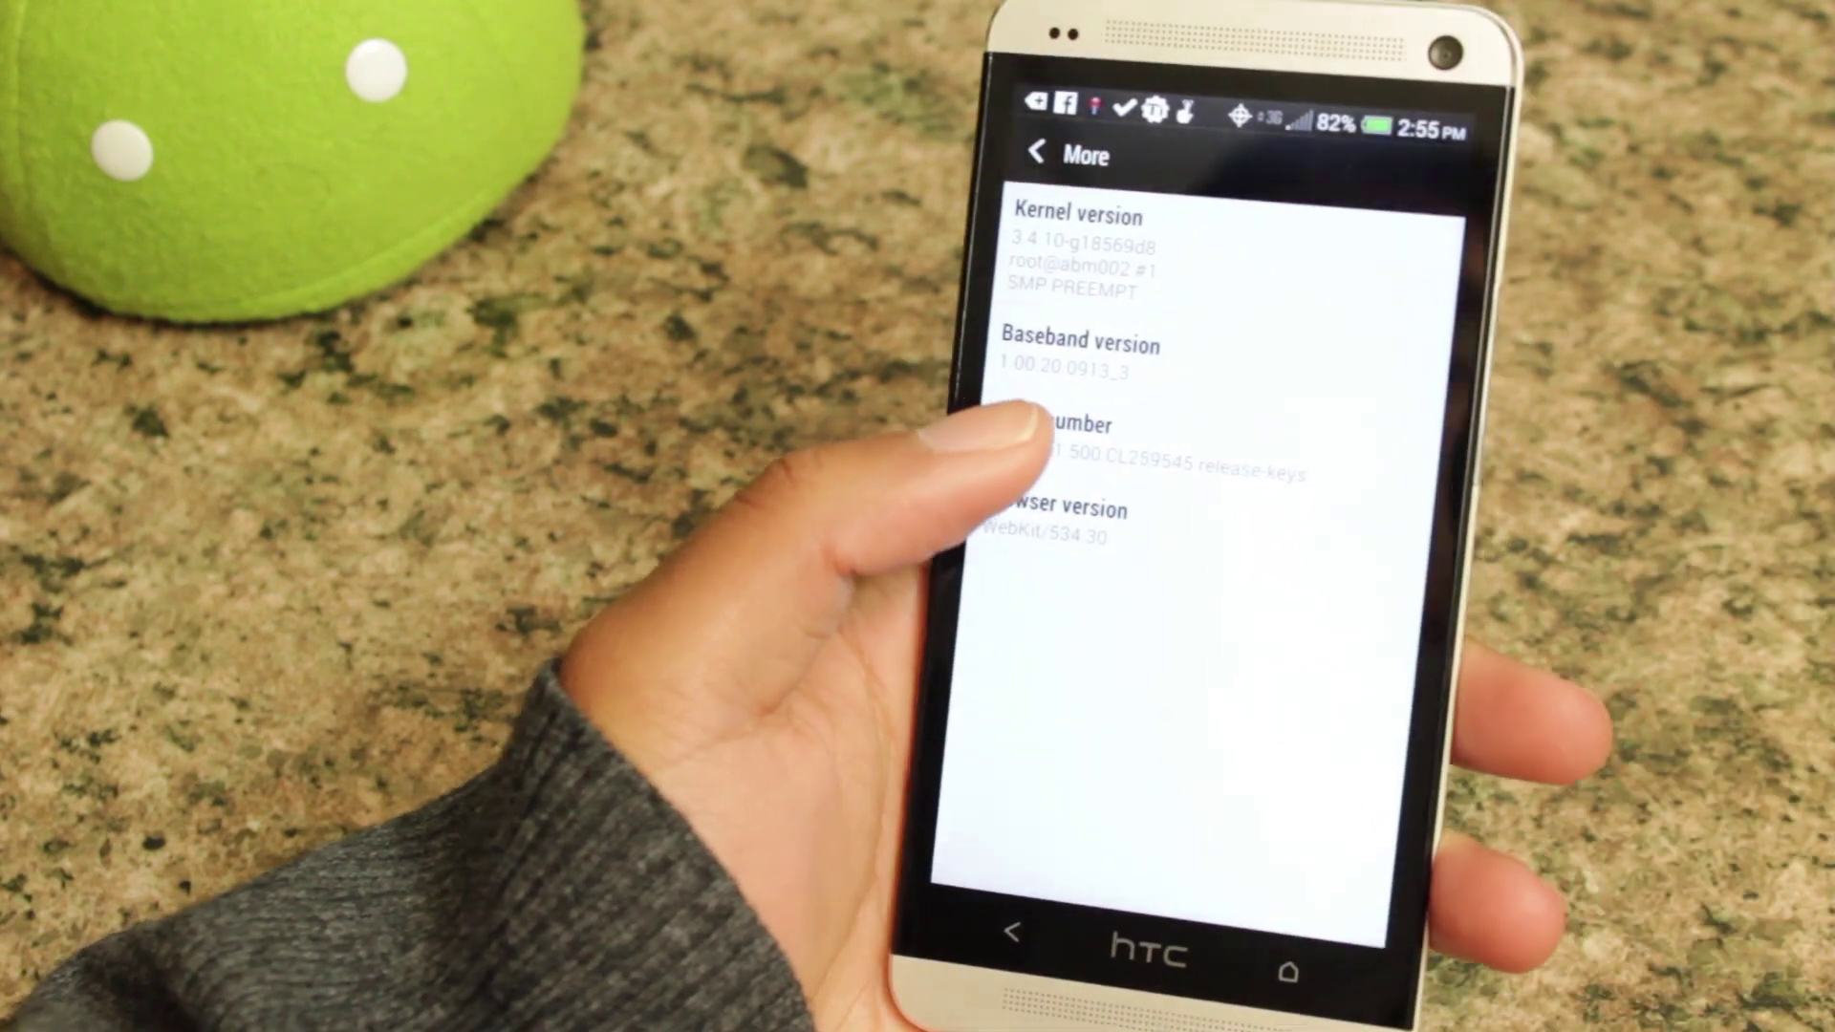
click(1081, 440)
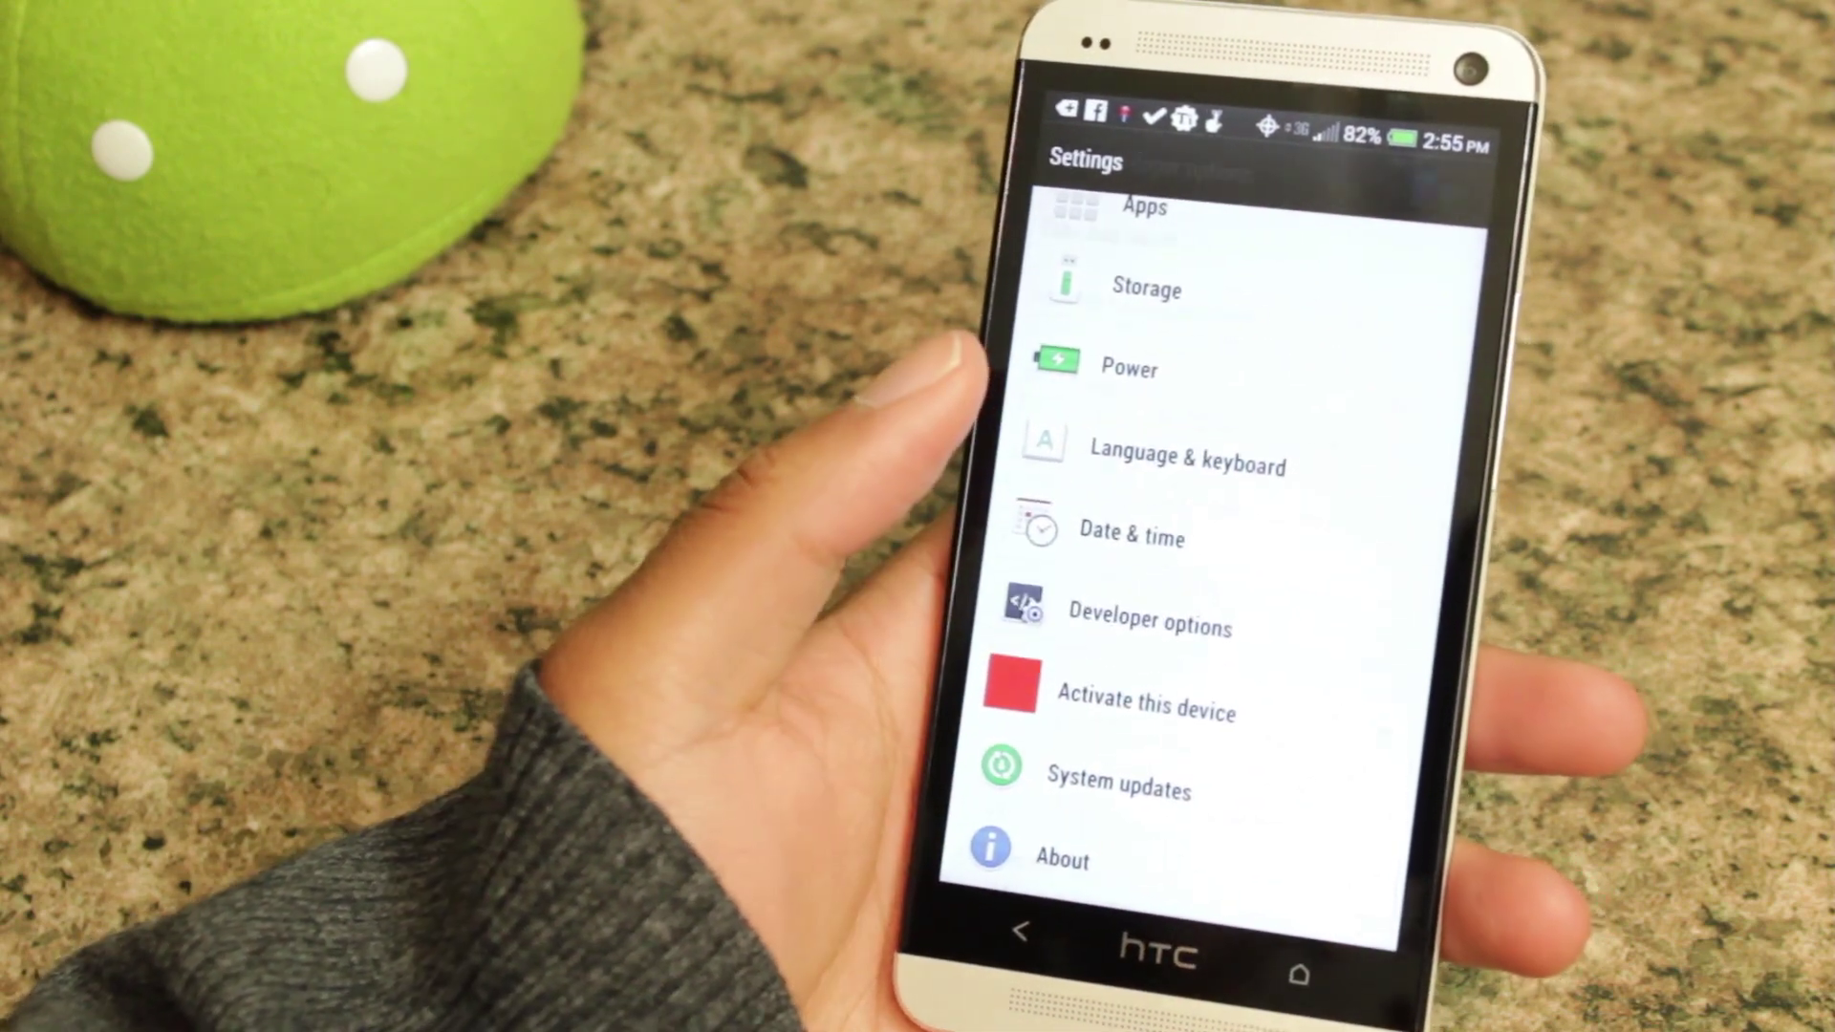
click(1148, 625)
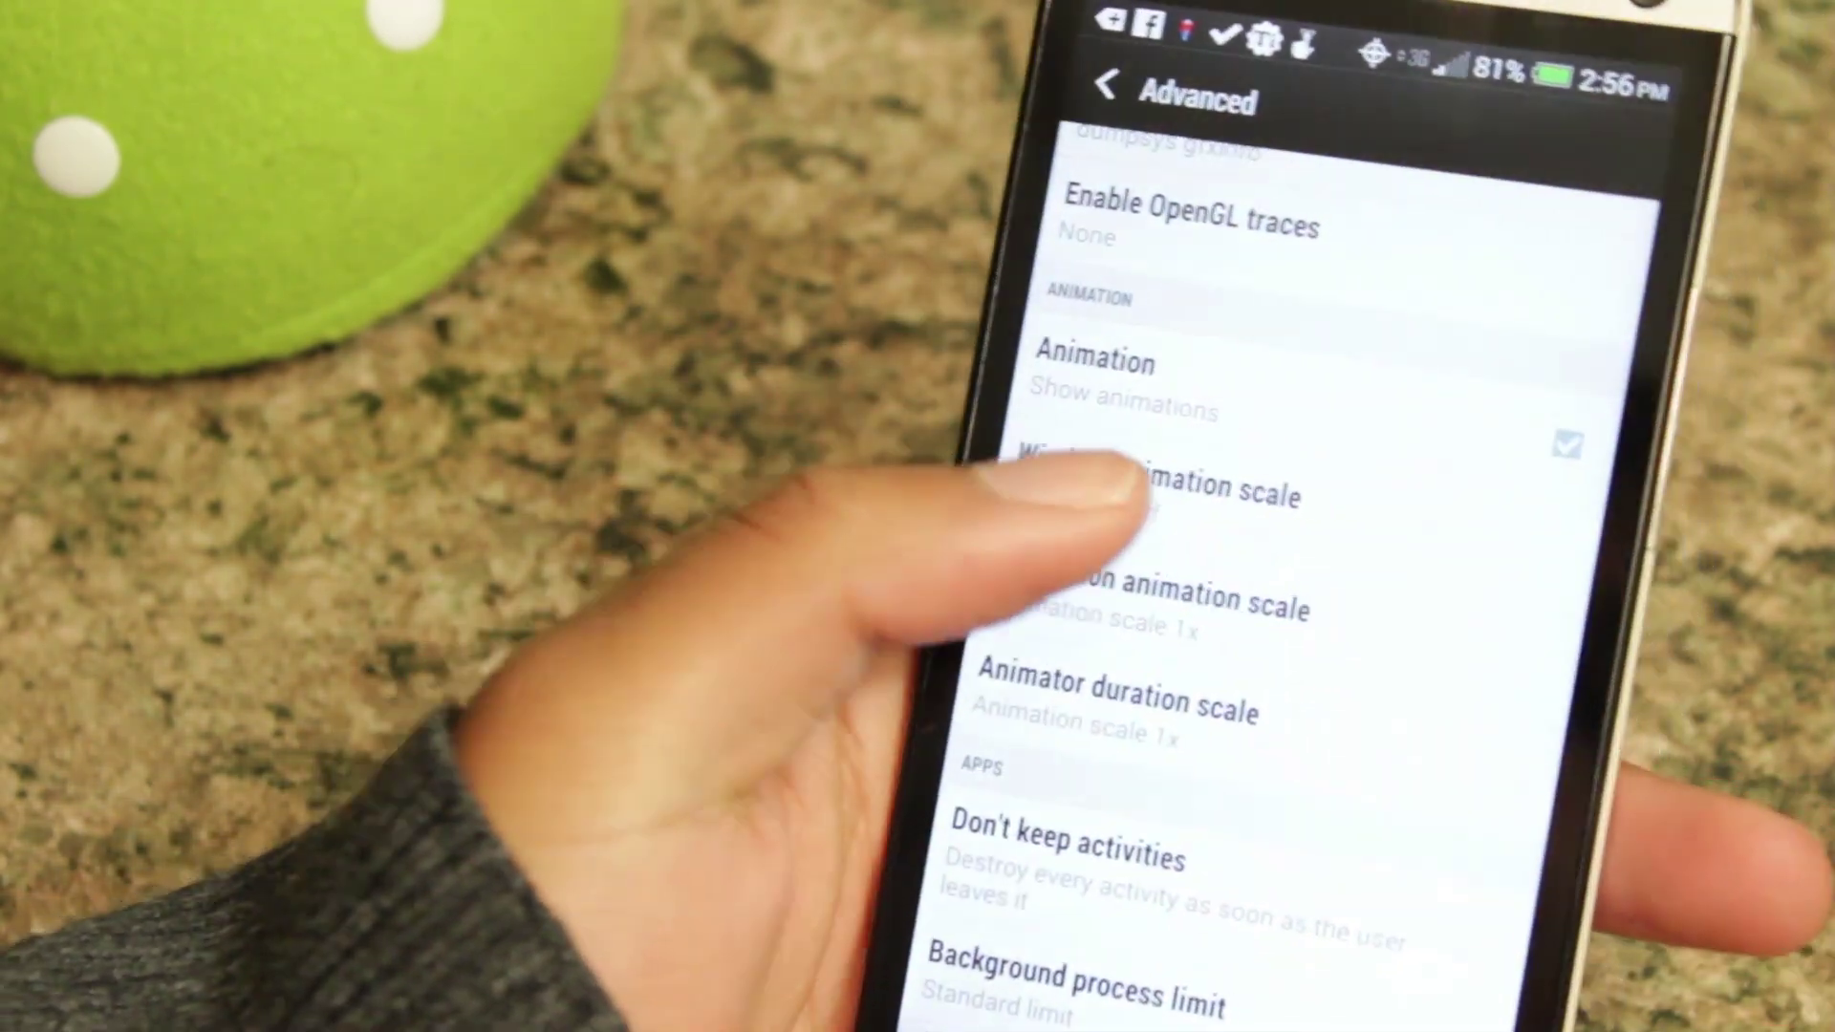
click(1155, 487)
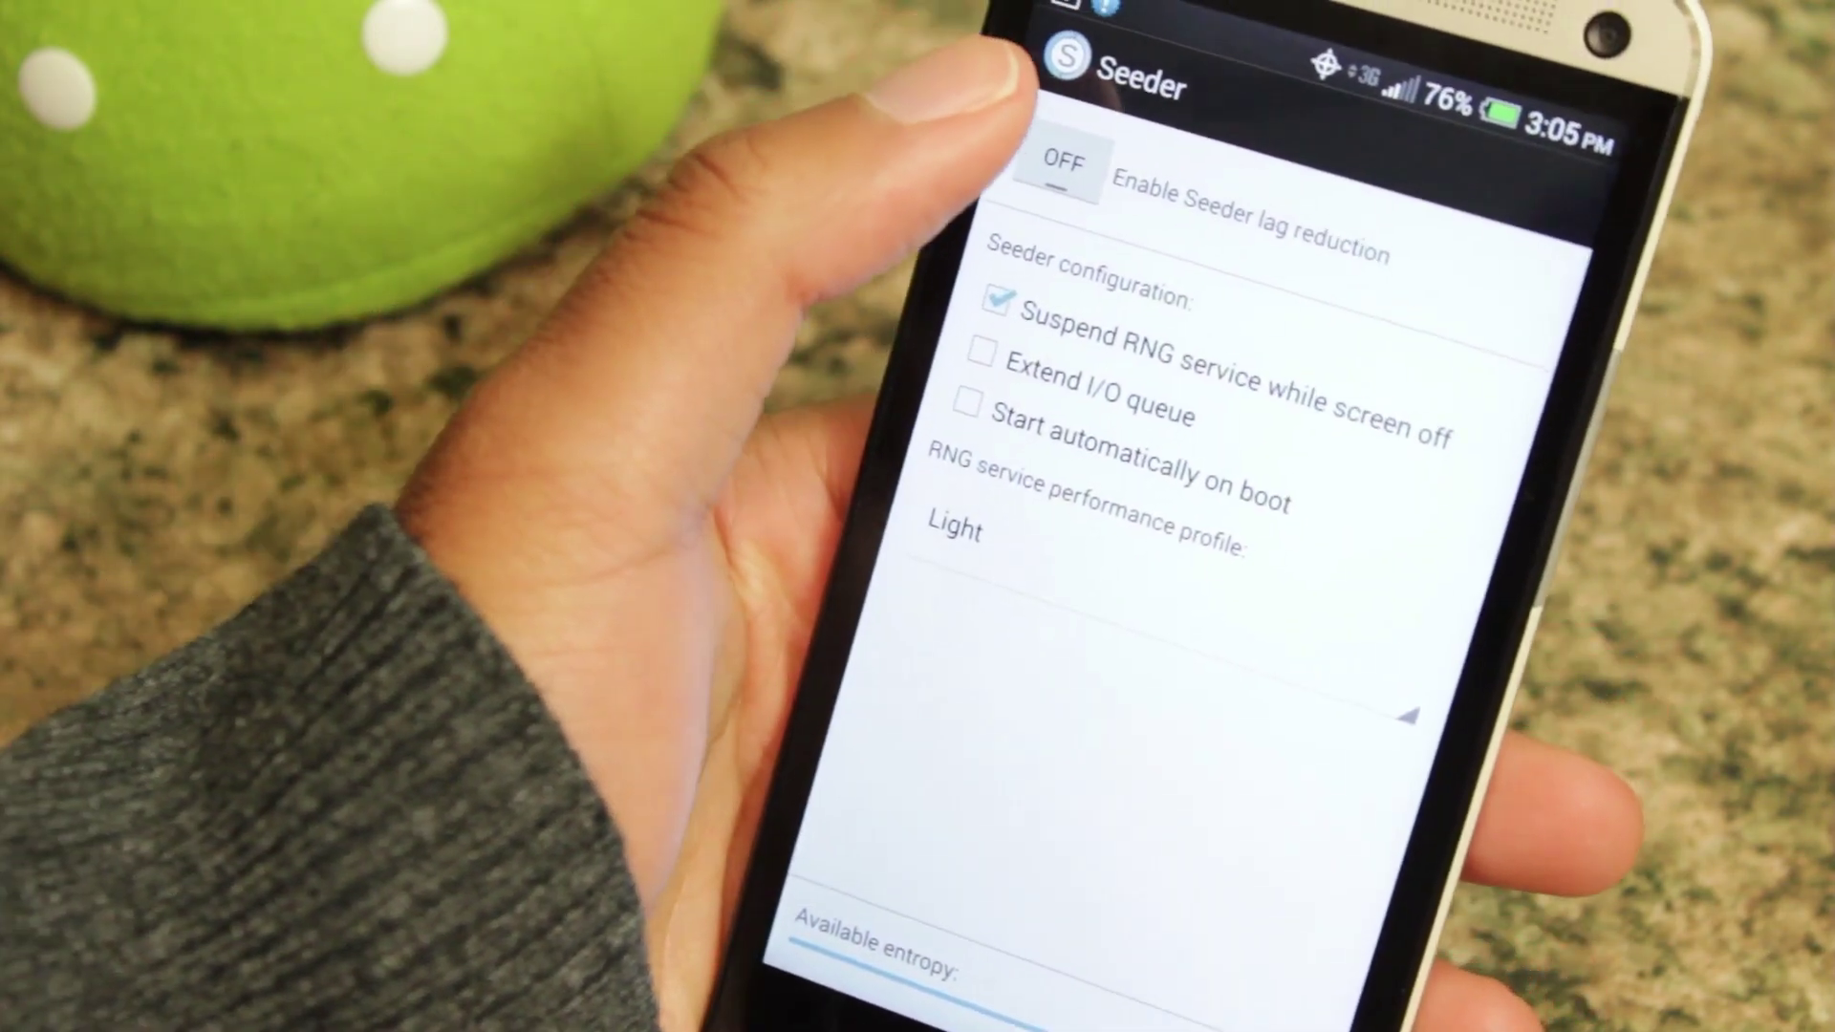
- Switch Seeder lag reduction on and grant it superuser access
click(1061, 164)
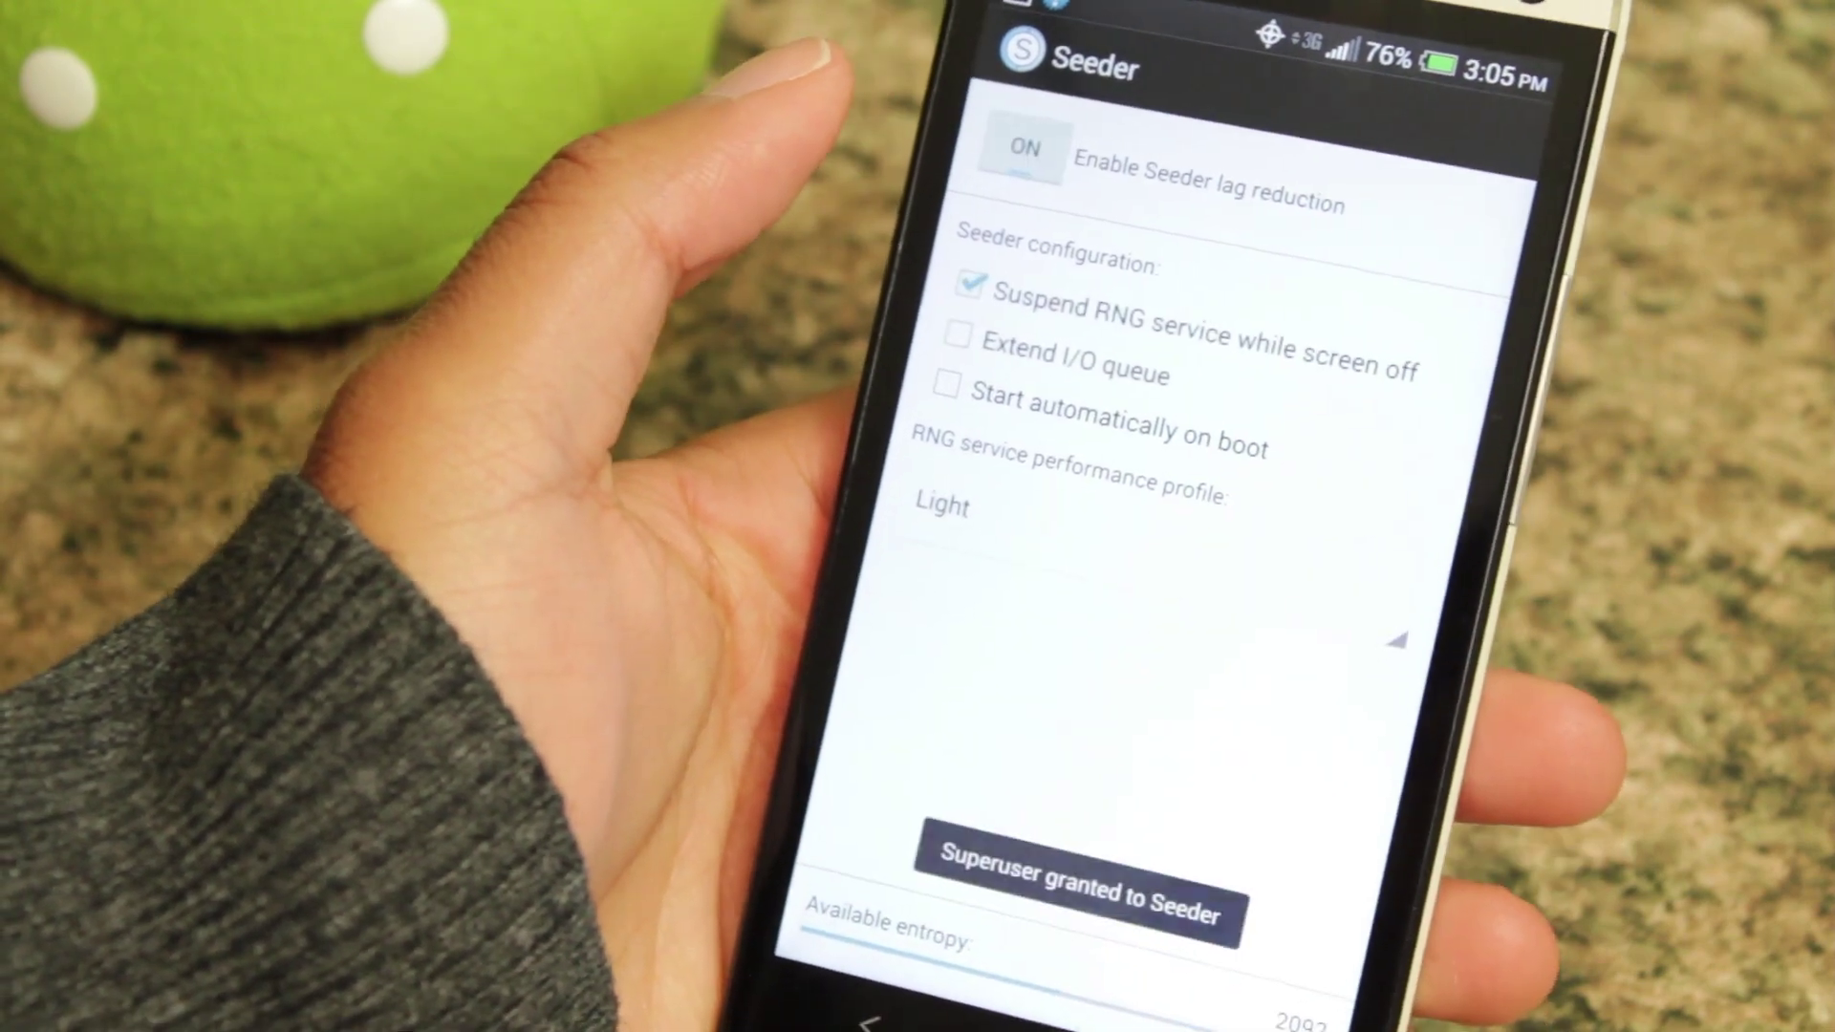